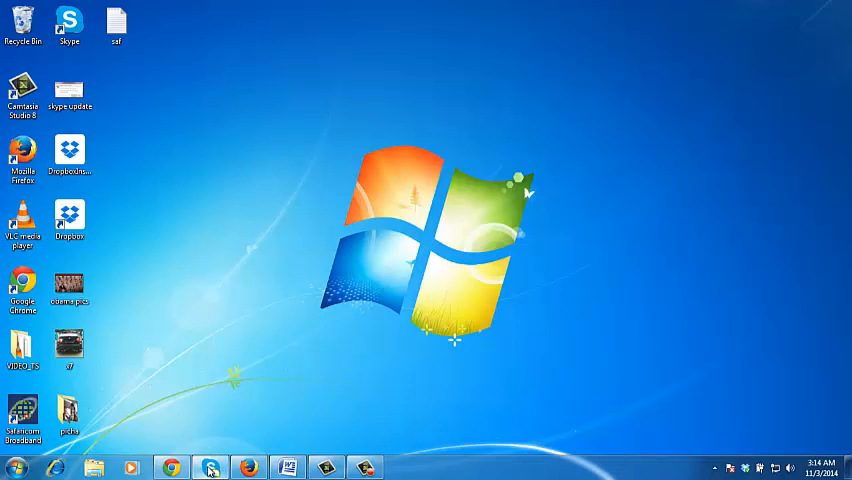
Step: Launch Skype from the desktop to reach its sign-in window
{"action": "left_click", "coordinate": [208, 468]}
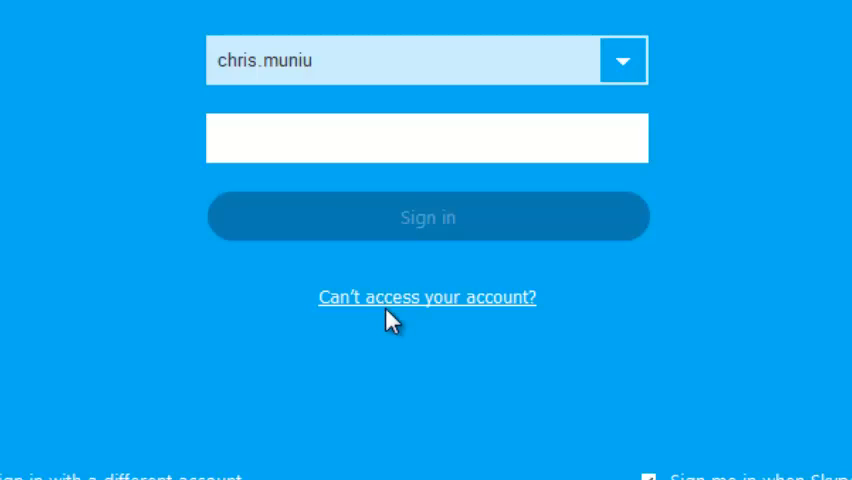
Step: Use 'Can't access your account?' to email recovery instructions to the registered address
{"action": "left_click", "coordinate": [426, 296]}
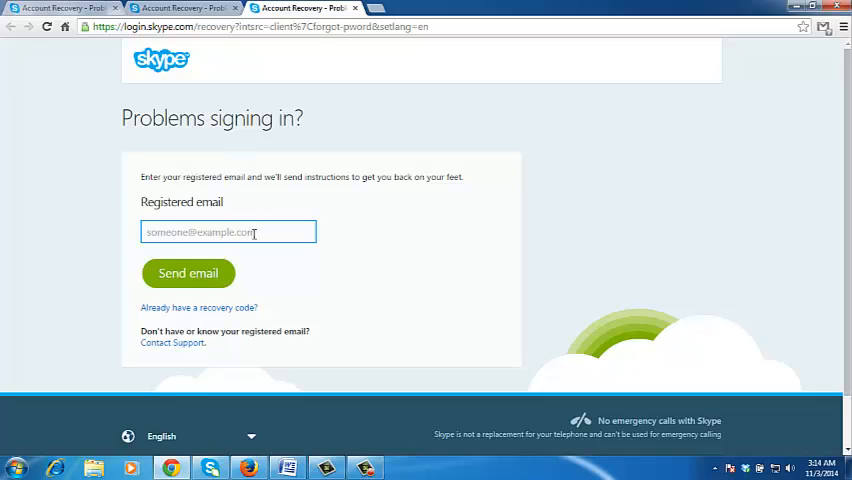
{"action": "type", "text": "web"}
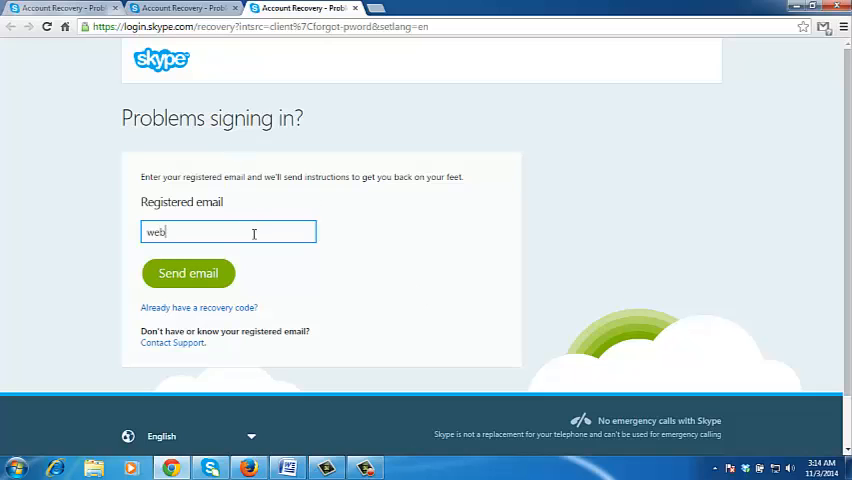
{"action": "left_click", "coordinate": [188, 272]}
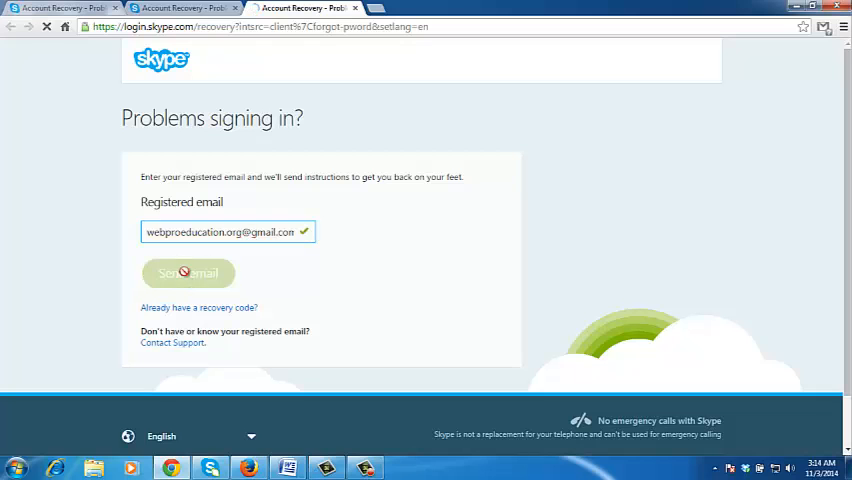
{"action": "left_click", "coordinate": [188, 272]}
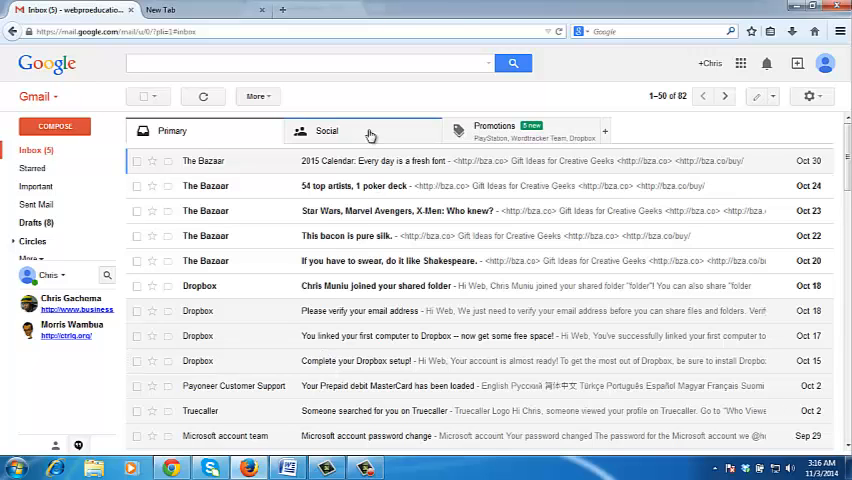
Step: Open the 'Your Skype details' email under Social and scroll to the recovery code
{"action": "left_click", "coordinate": [328, 132]}
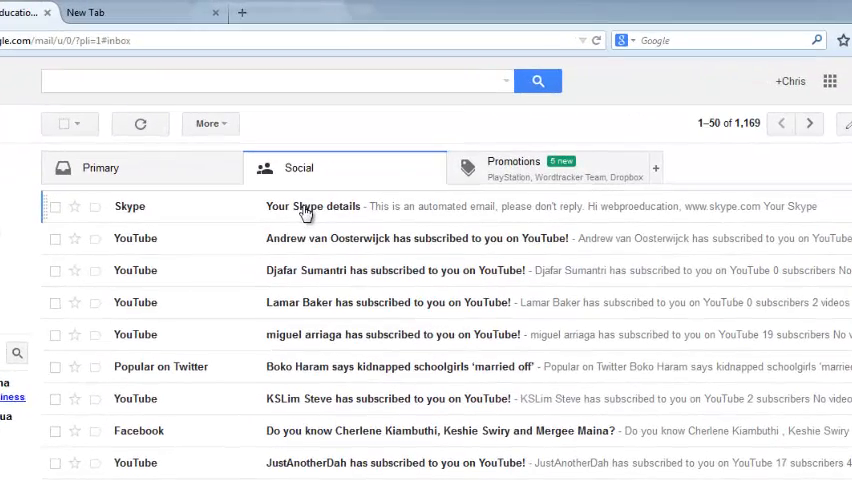
{"action": "left_click", "coordinate": [312, 206]}
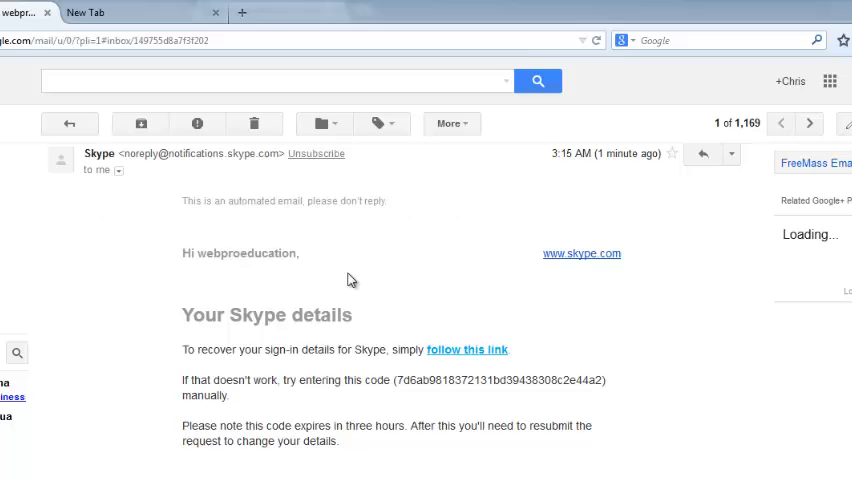
{"action": "scroll", "scroll_direction": "down", "scroll_amount": 3}
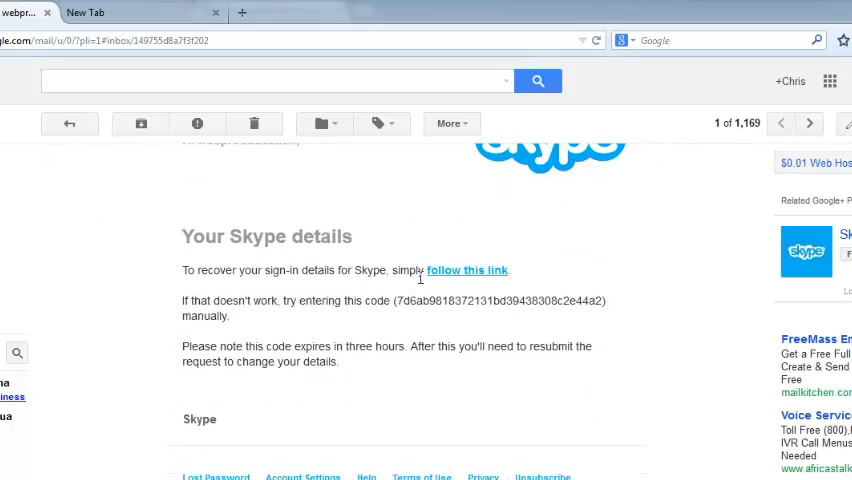
{"action": "mouse_move", "coordinate": [450, 276]}
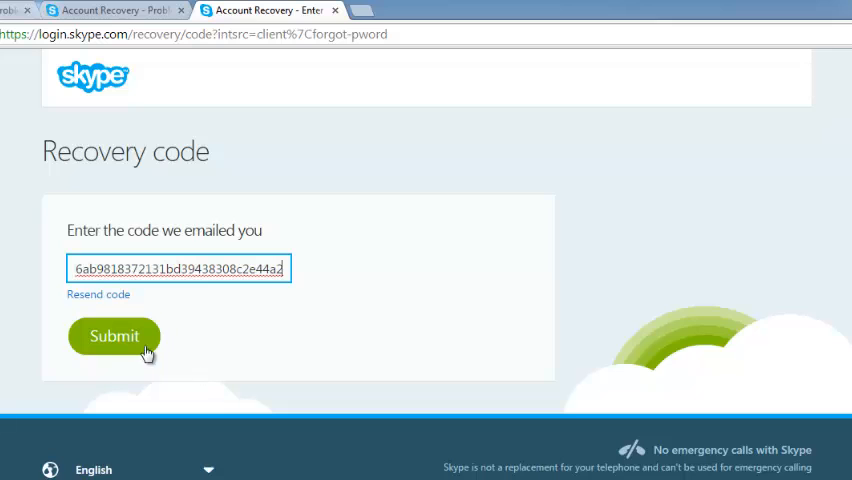
Step: Submit the emailed recovery code, select the listed account and start its password reset
{"action": "left_click", "coordinate": [114, 336]}
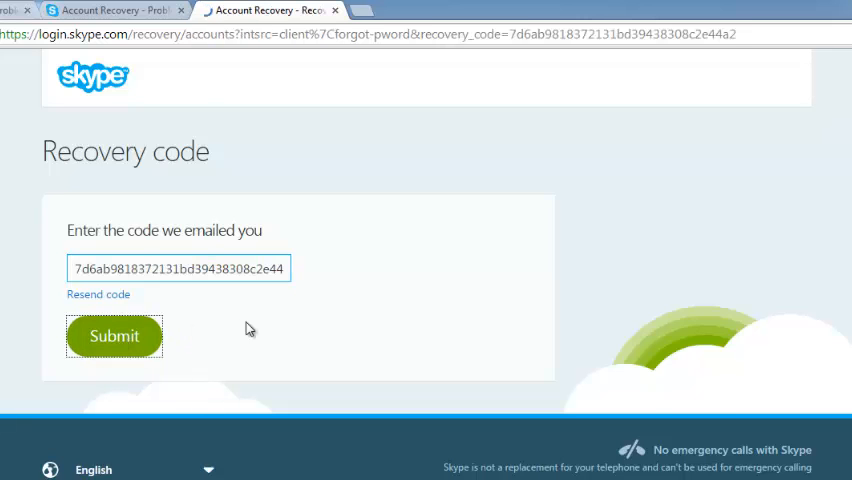
{"action": "left_click", "coordinate": [114, 336]}
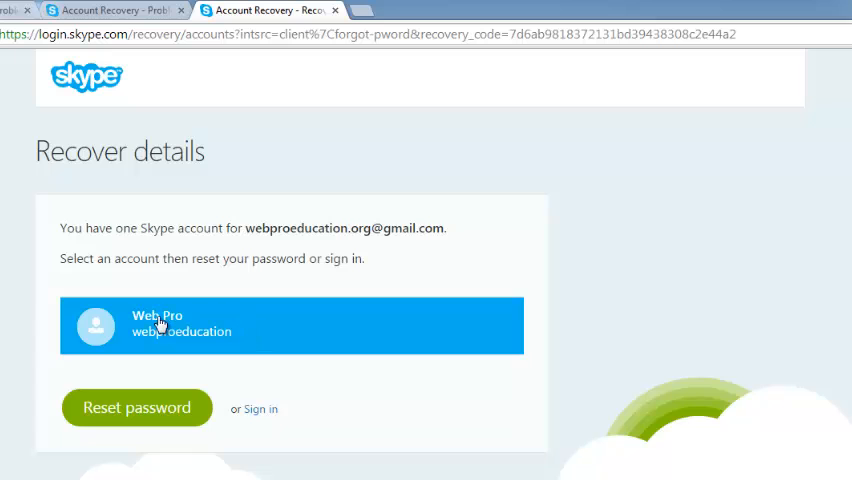
{"action": "mouse_move", "coordinate": [136, 408]}
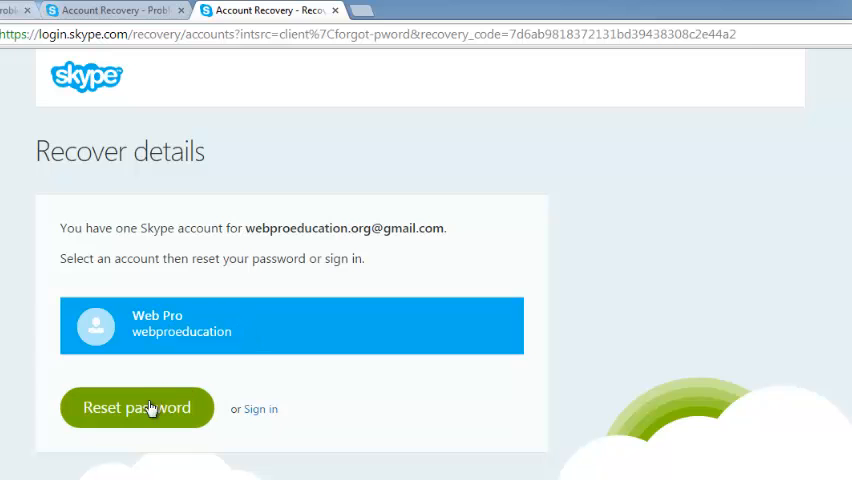
{"action": "left_click", "coordinate": [136, 408]}
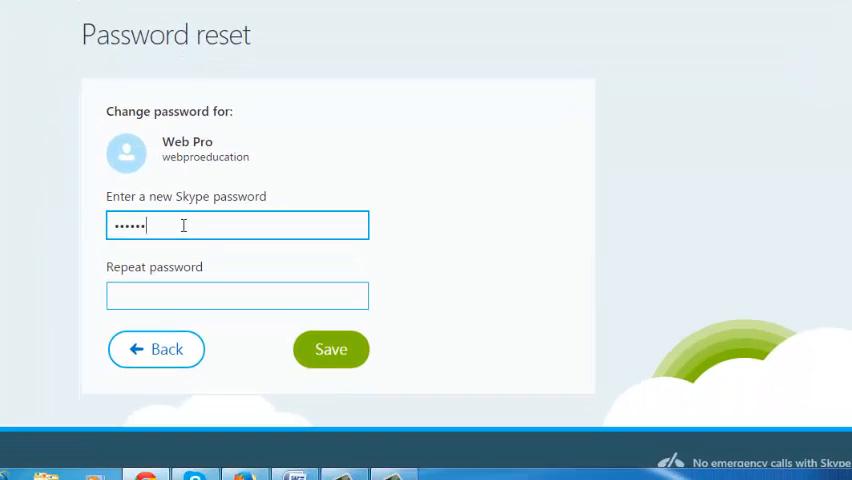
Step: Save the new password after repeating it and sign in to the website with it
{"action": "left_click", "coordinate": [332, 348]}
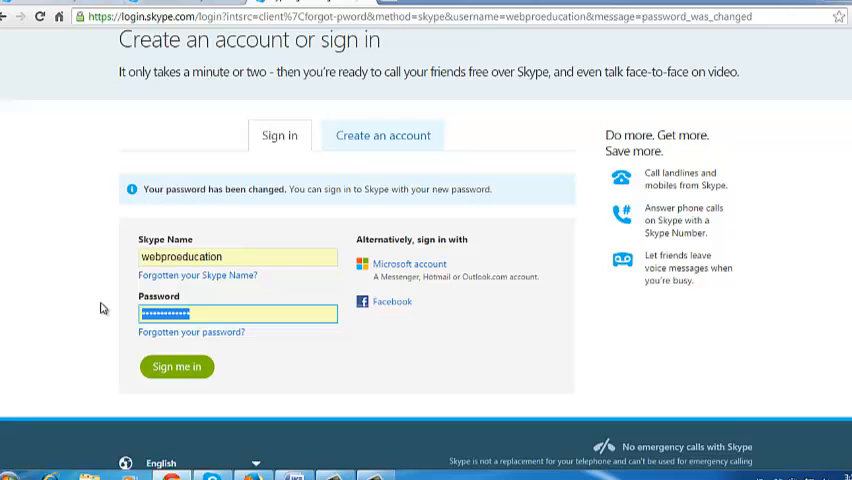
{"action": "left_click", "coordinate": [176, 366]}
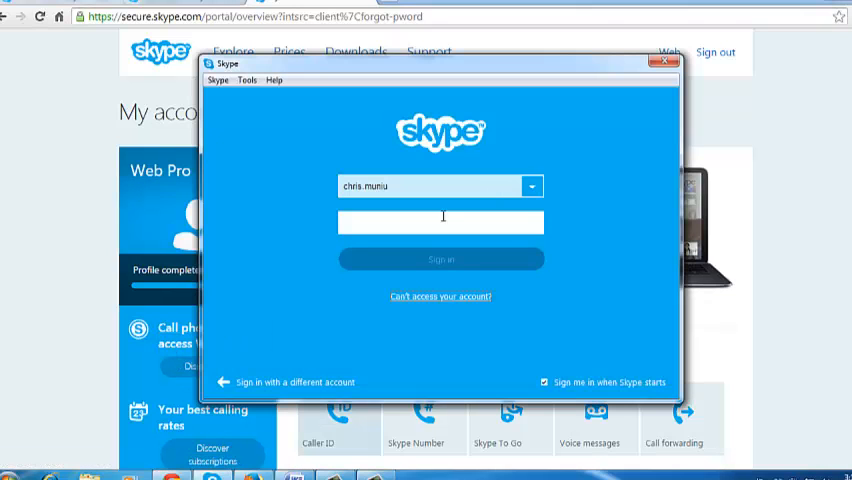
Step: Sign in to the desktop app as the recovered account using the new password
{"action": "left_click", "coordinate": [440, 222]}
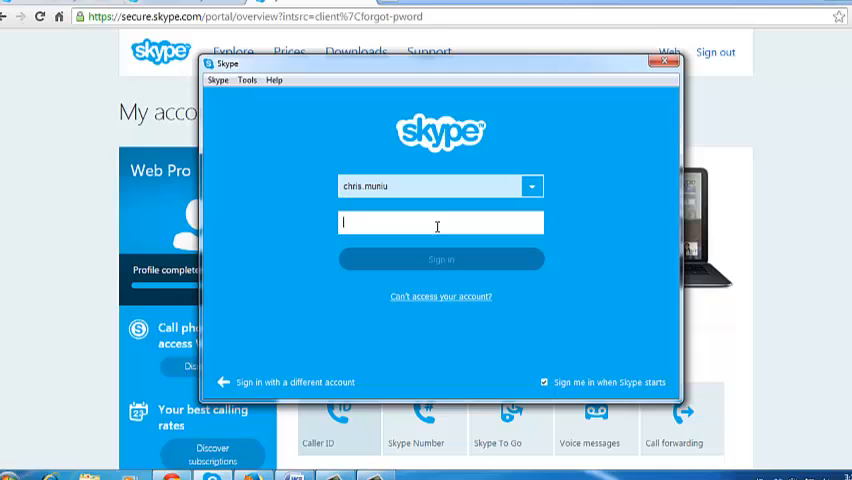
{"action": "left_click", "coordinate": [532, 186]}
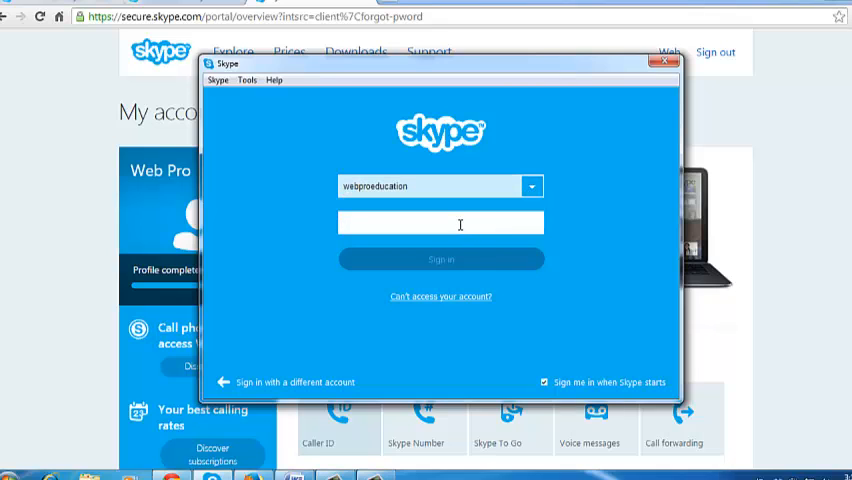
{"action": "left_click", "coordinate": [440, 260]}
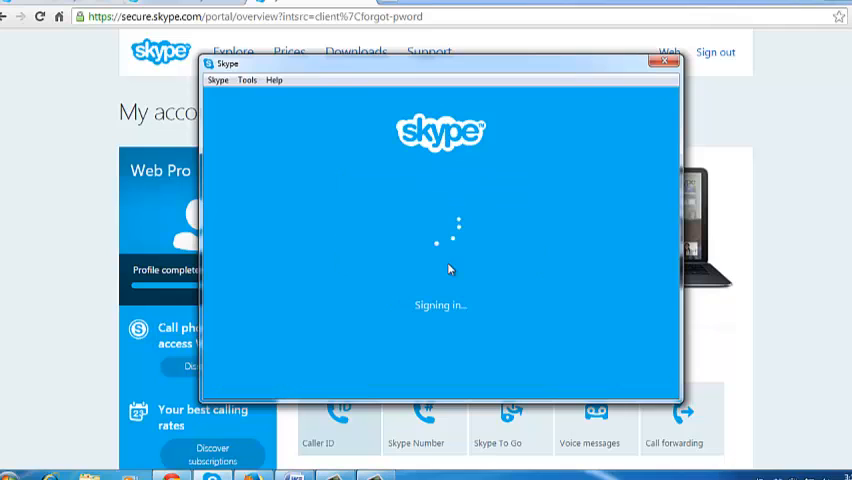